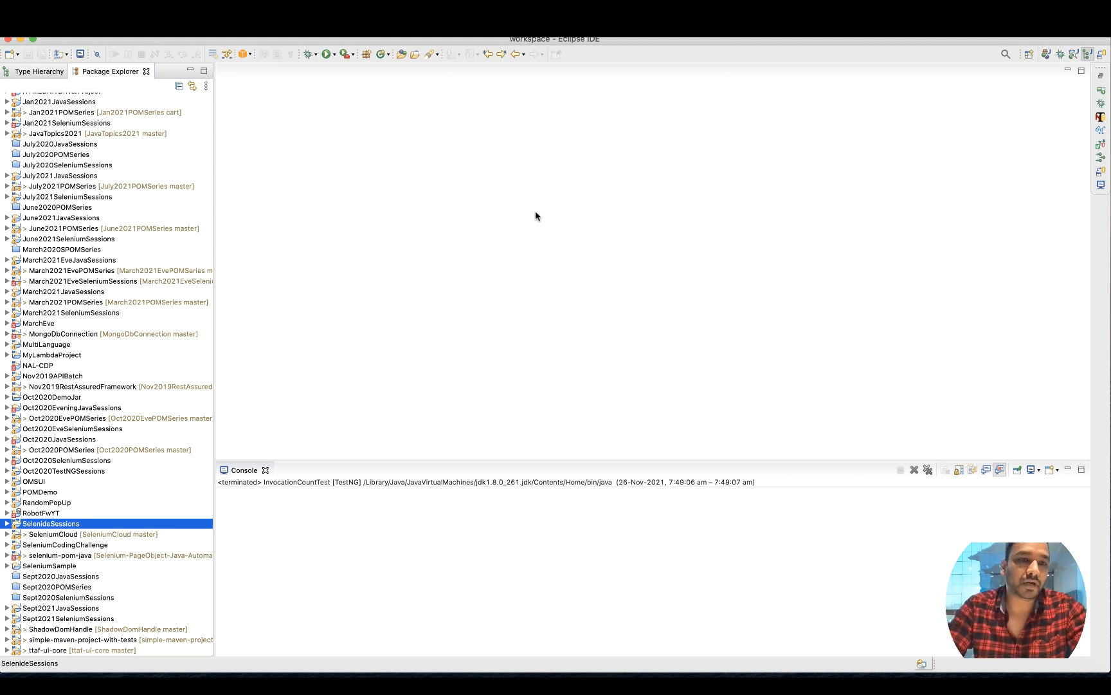
pyautogui.moveTo(40, 312)
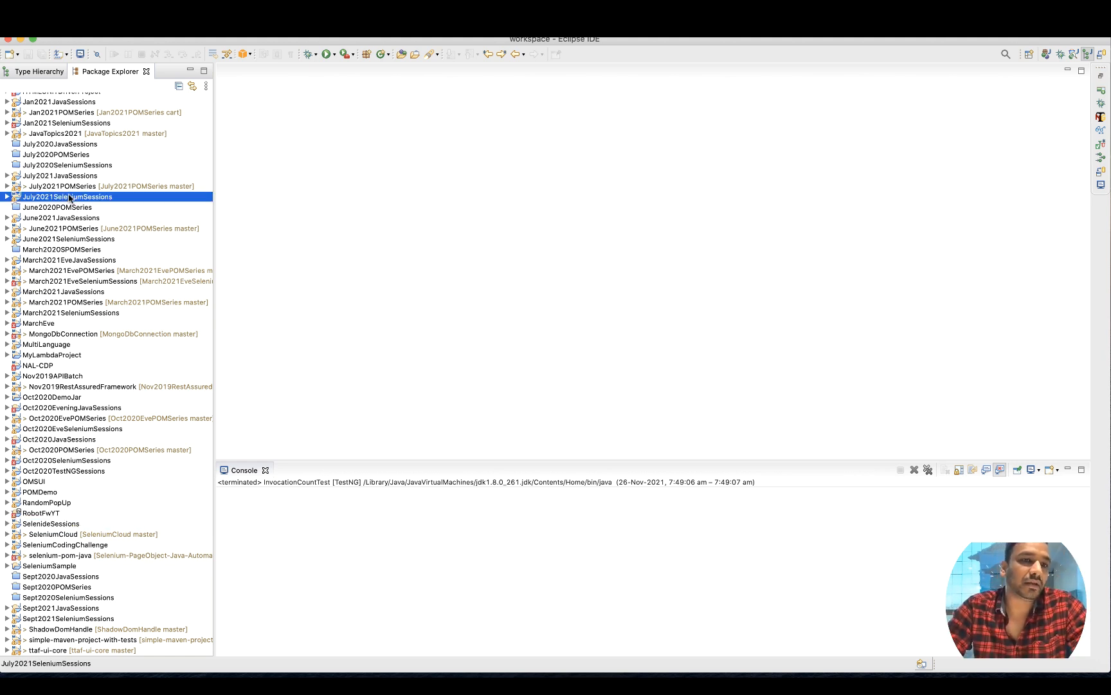
# Expand July2021SeleniumSessions and its SeleniumSessions package to list the example classes
pyautogui.click(7, 196)
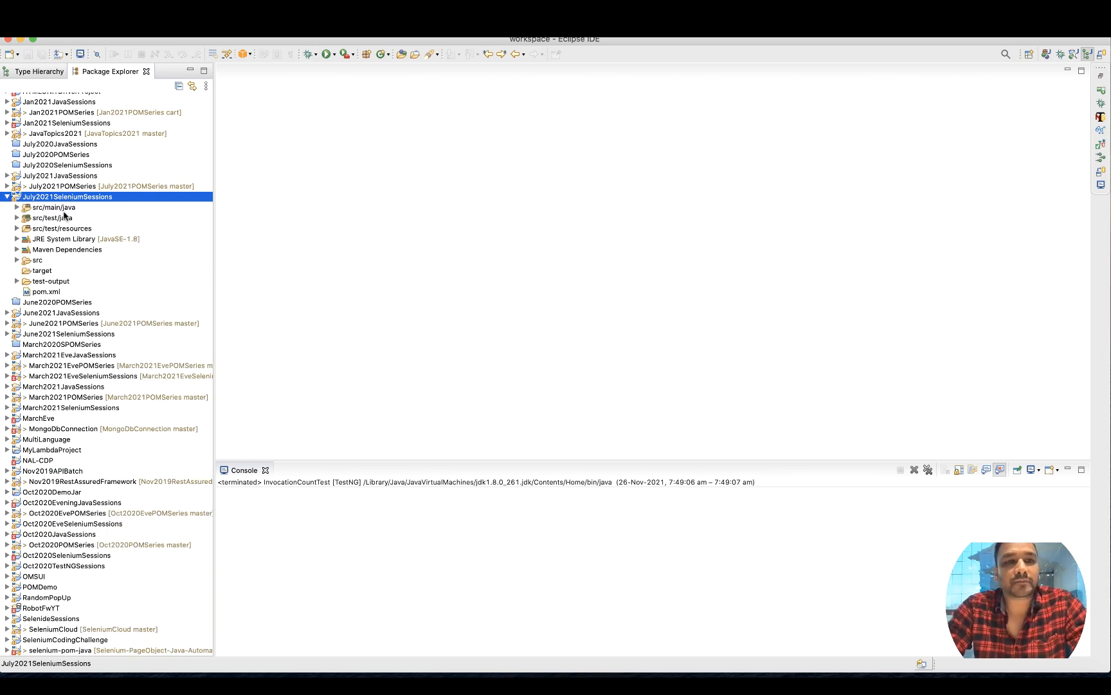
pyautogui.click(17, 208)
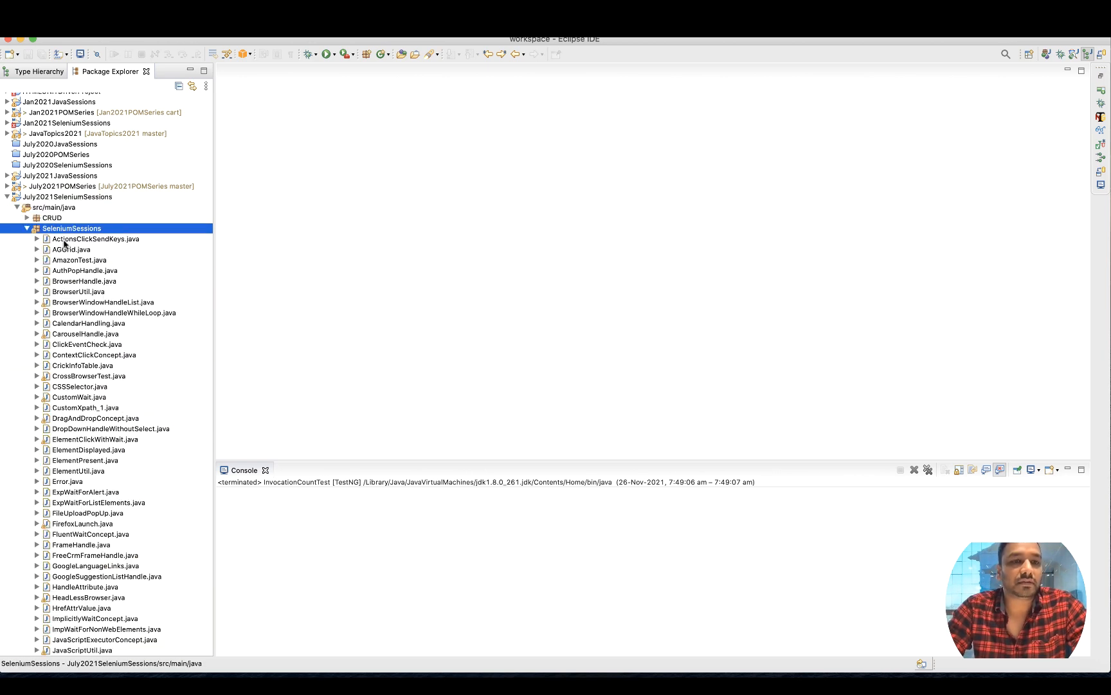
pyautogui.scroll(-3)
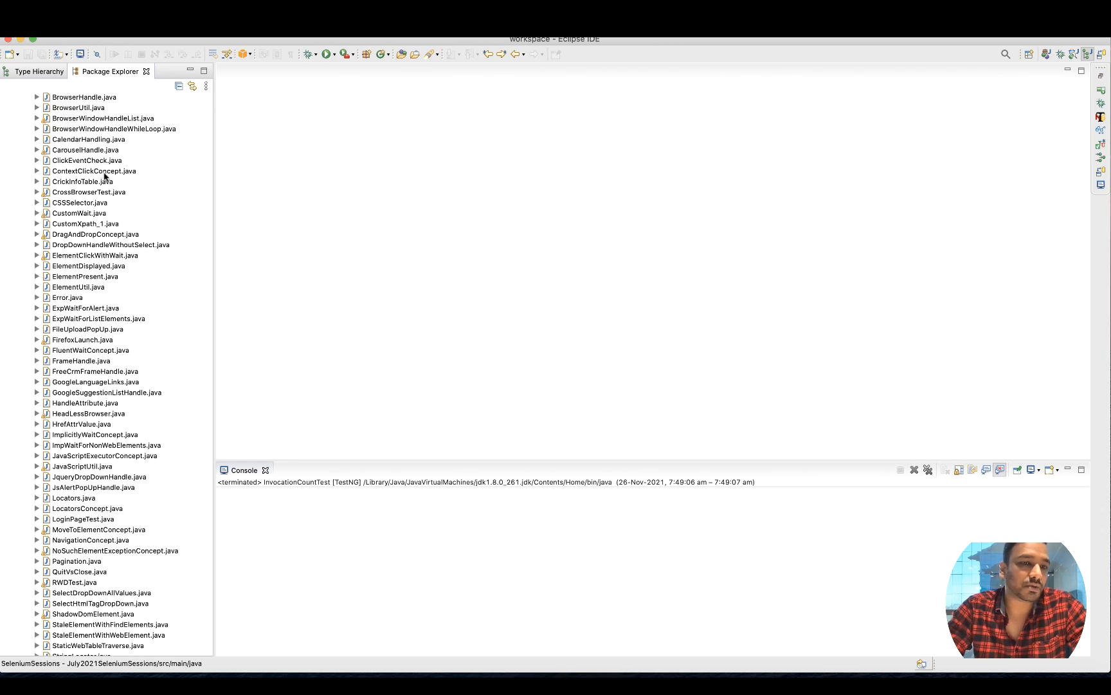
pyautogui.scroll(-3)
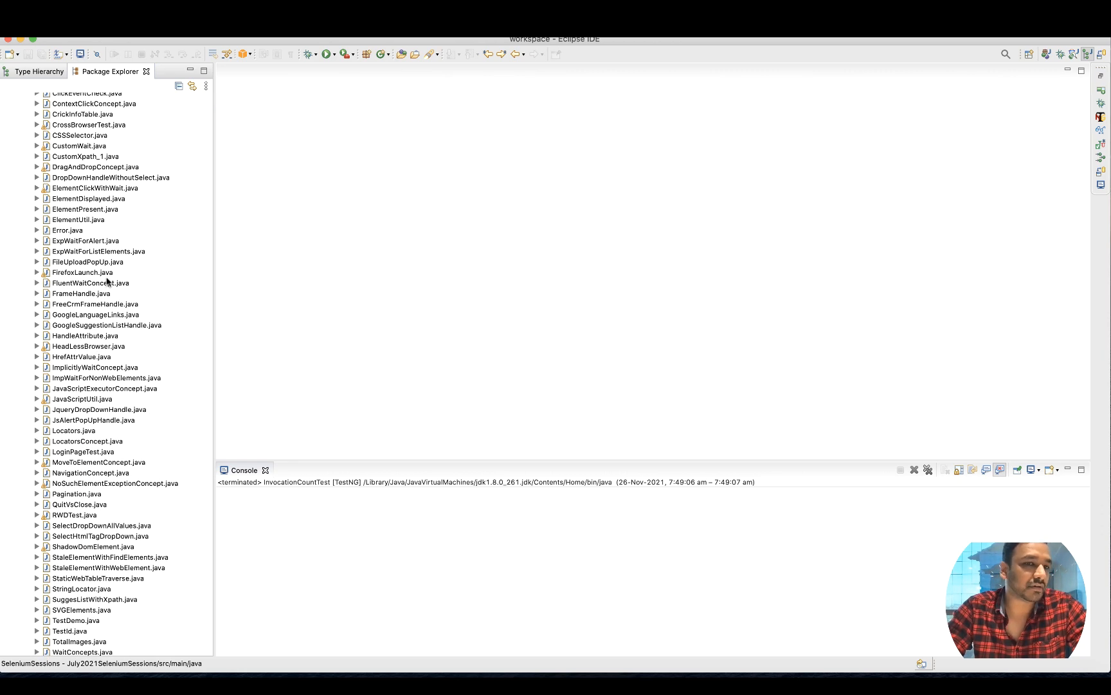
# Browse ElementPresent, DragAndDropConcept, CrossBrowserTest, MoveToElementConcept, NavigationConcept and NoSuchElementExceptionConcept classes
pyautogui.click(84, 218)
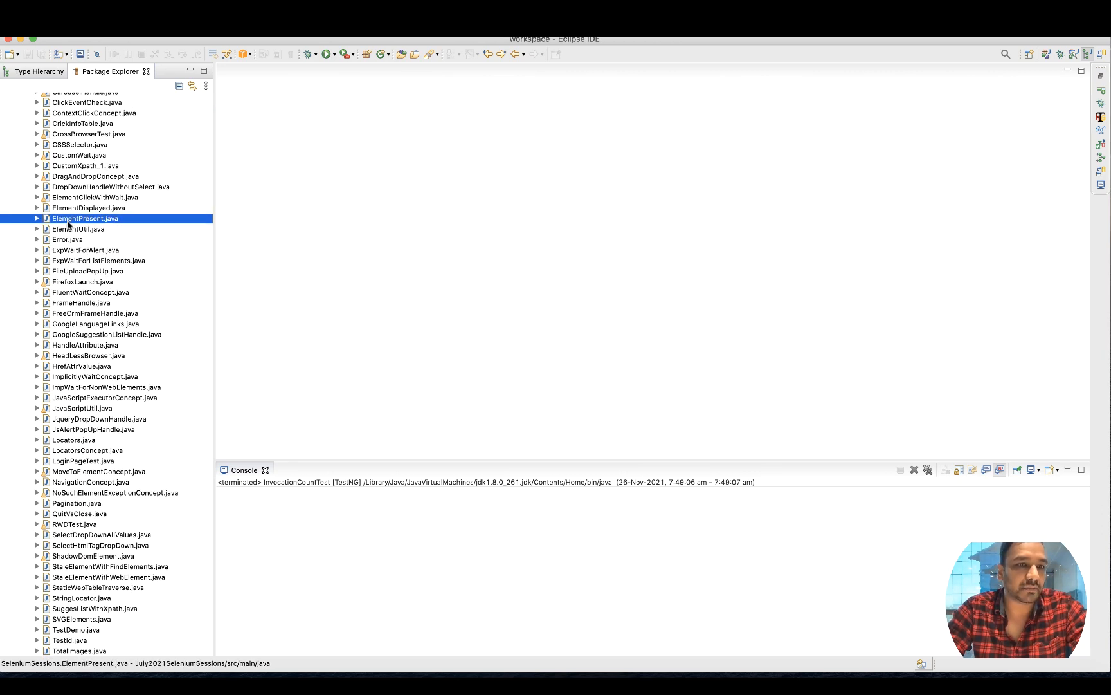
pyautogui.click(95, 176)
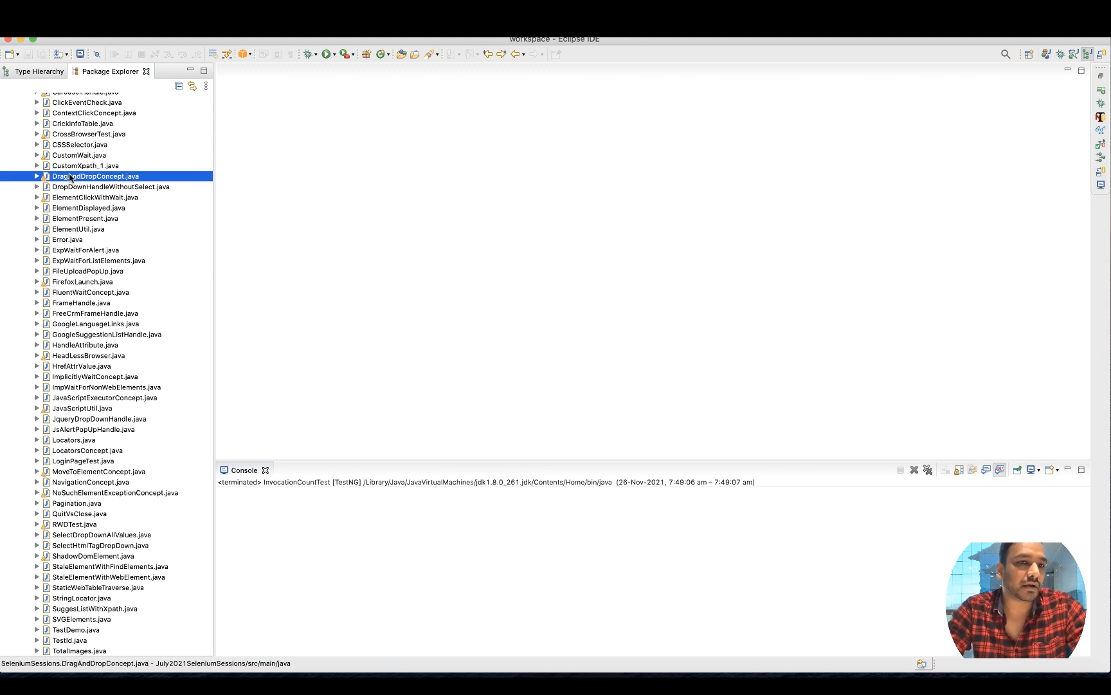
pyautogui.click(88, 134)
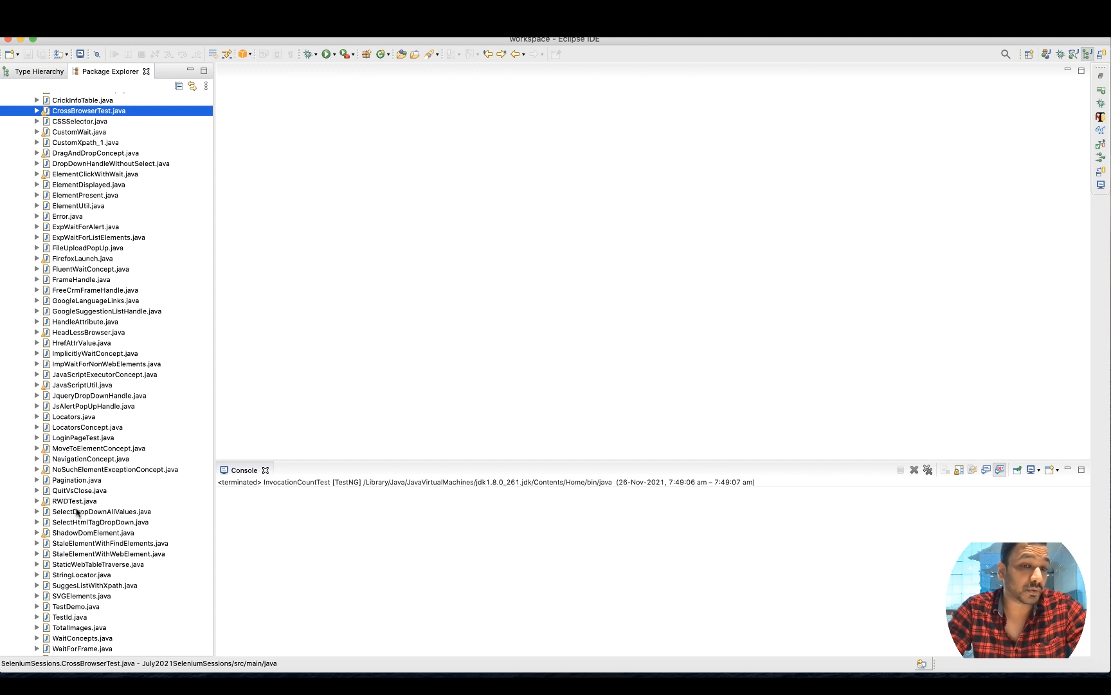
pyautogui.click(98, 447)
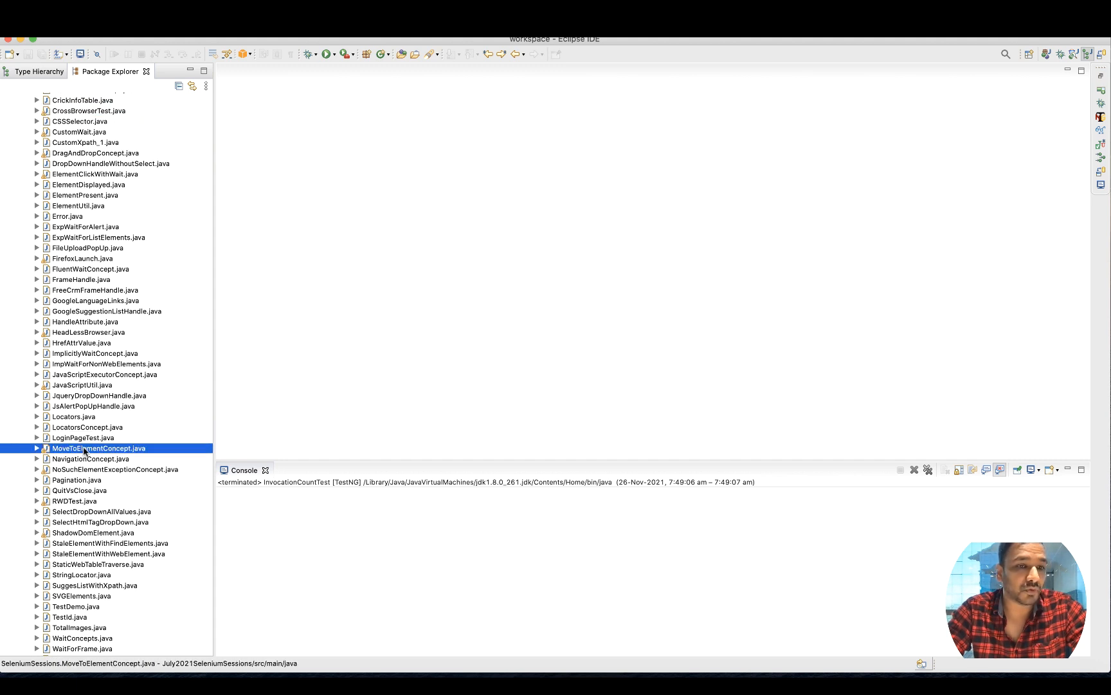
pyautogui.click(90, 458)
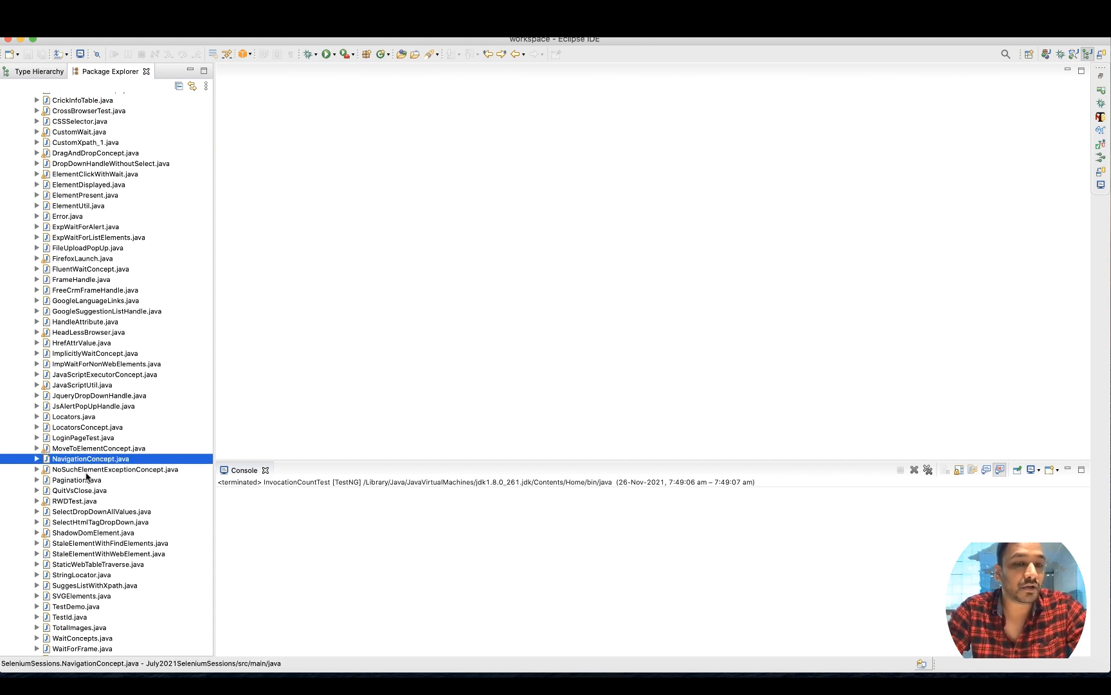
pyautogui.click(114, 470)
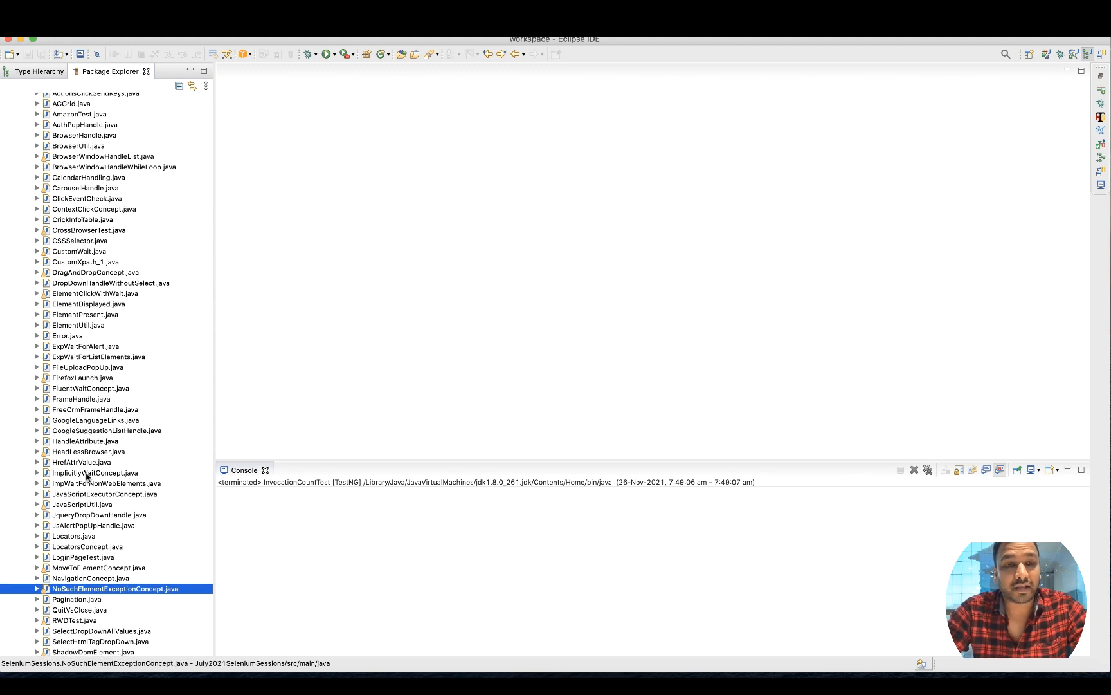
# Select FrameHandle.java, then DropDownHandleWithoutSelect.java further down the list
pyautogui.scroll(3)
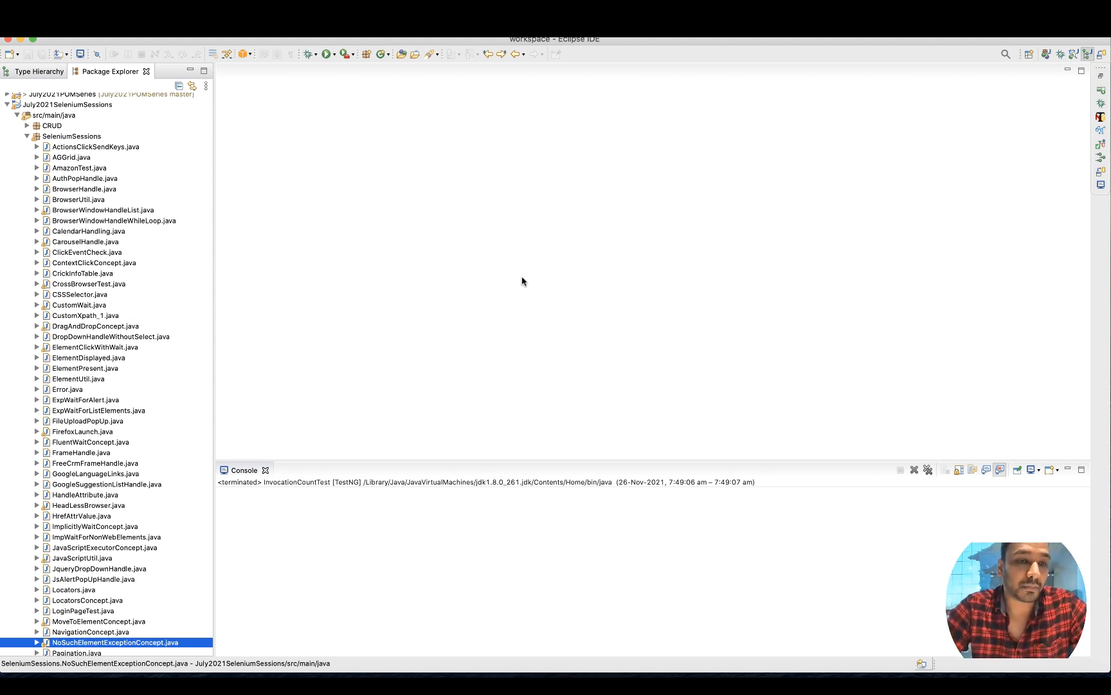
pyautogui.moveTo(104, 489)
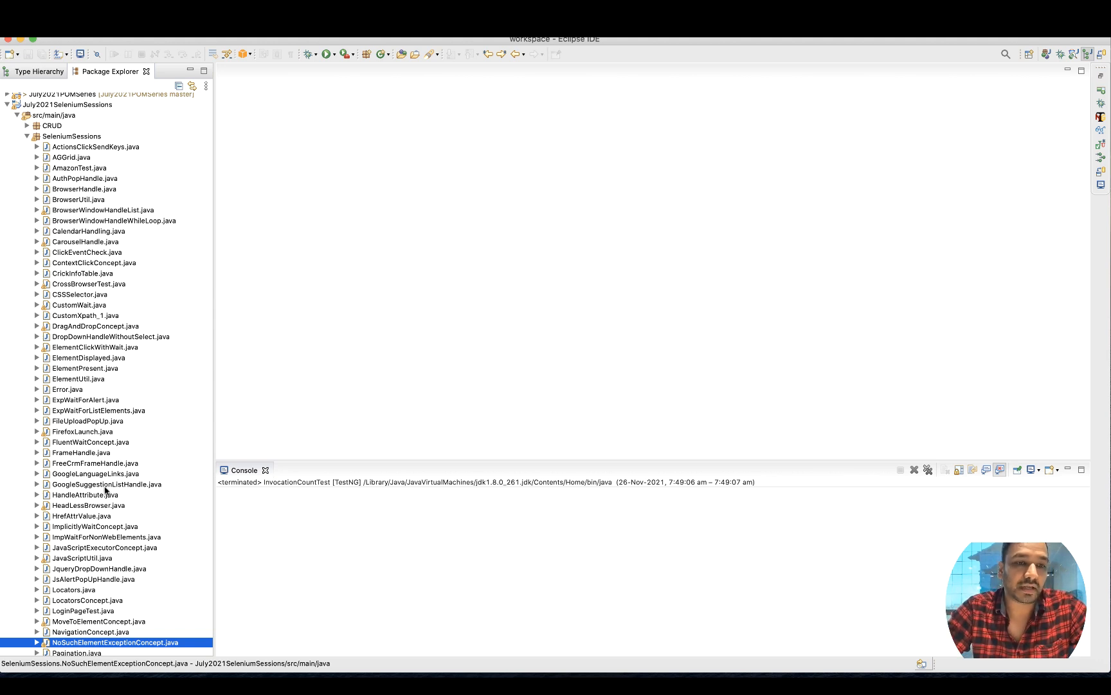
pyautogui.click(81, 452)
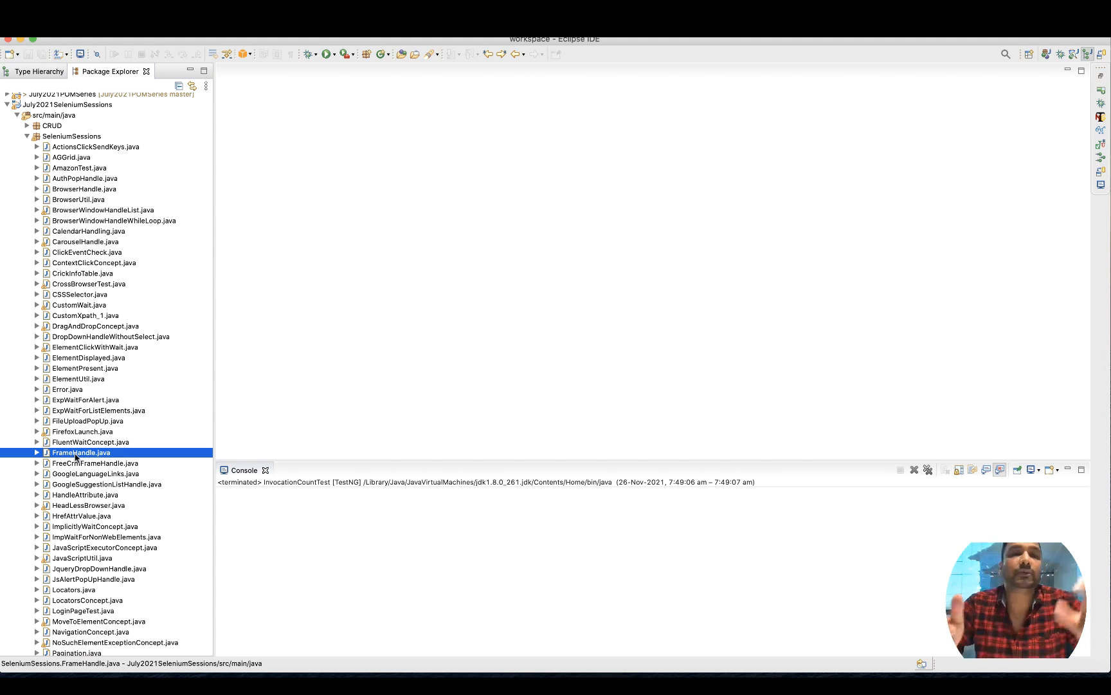
pyautogui.scroll(-3)
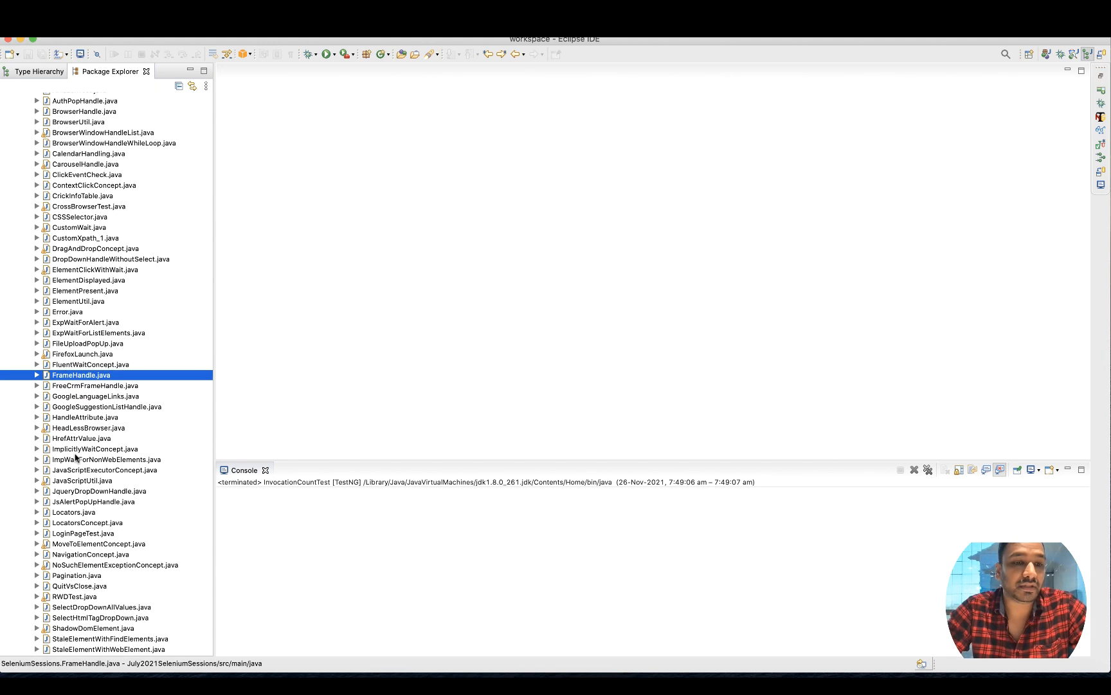
pyautogui.scroll(-3)
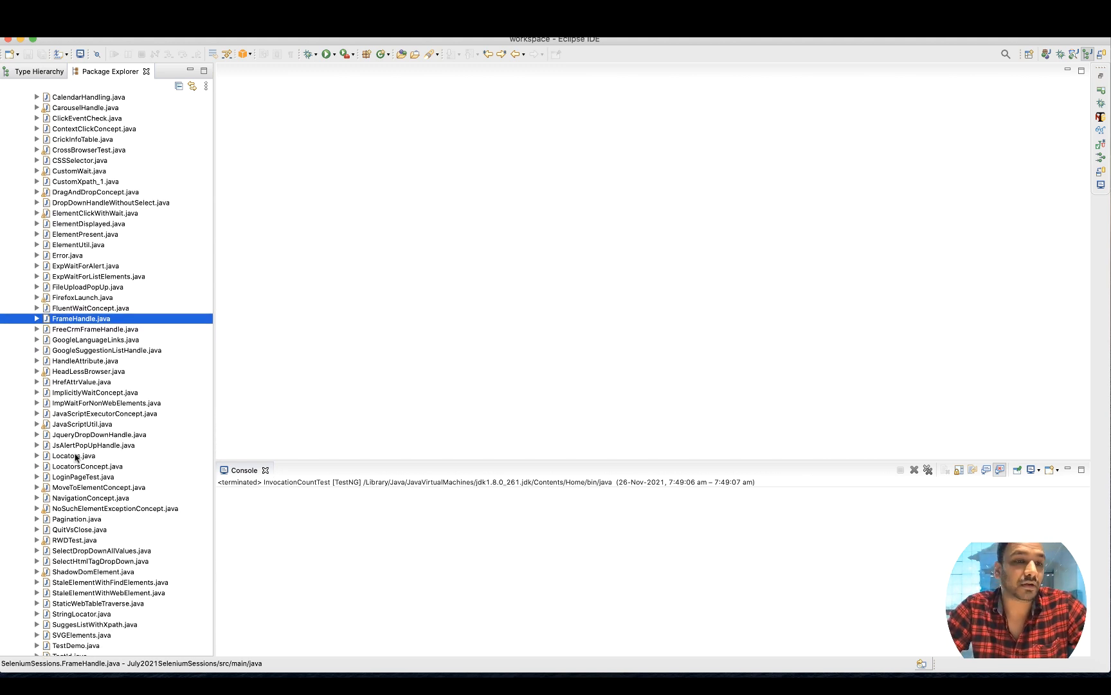
pyautogui.moveTo(147, 261)
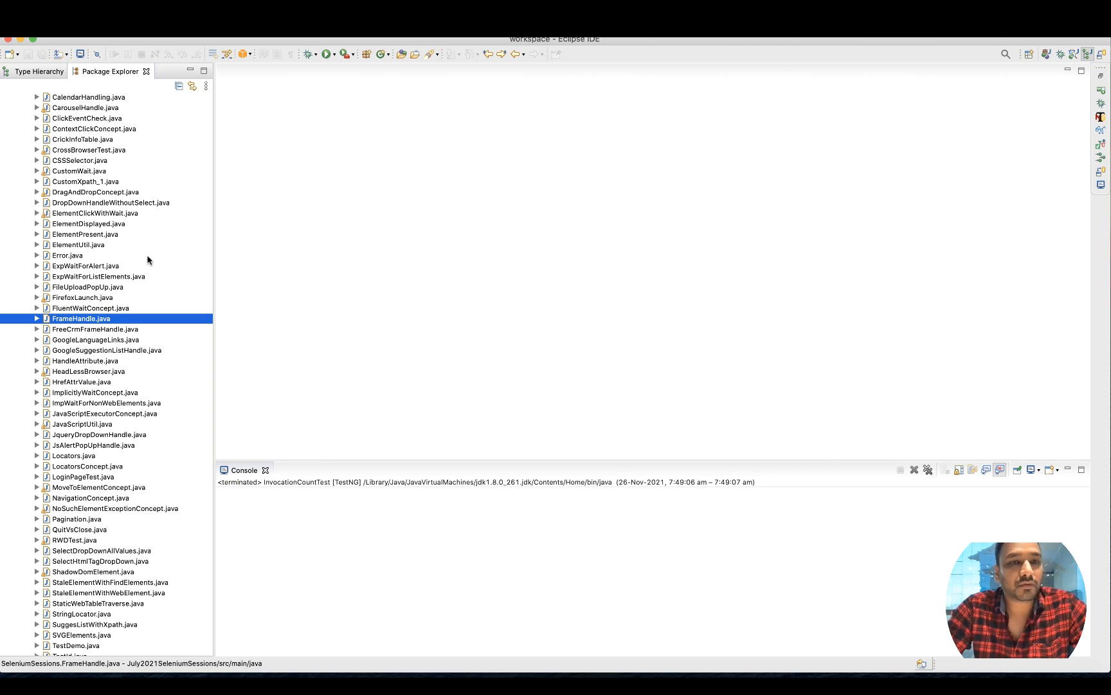
pyautogui.click(110, 202)
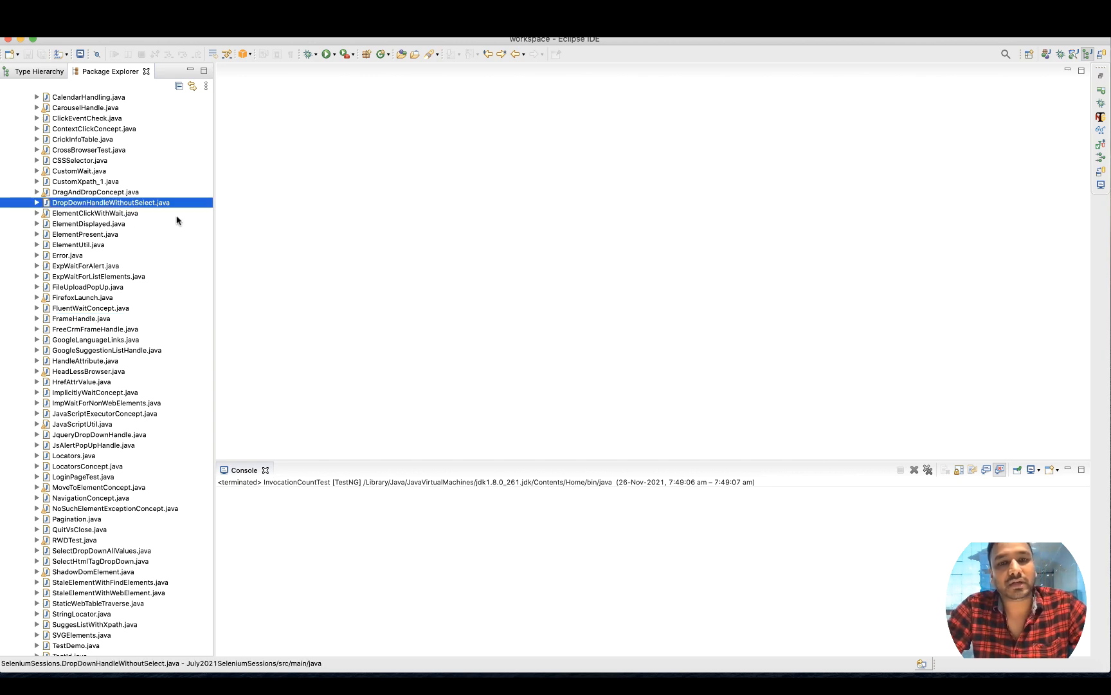
# Open DropDownHandleWithoutSelect.java, scroll through its dropdown code, then close its tab
pyautogui.doubleClick(111, 203)
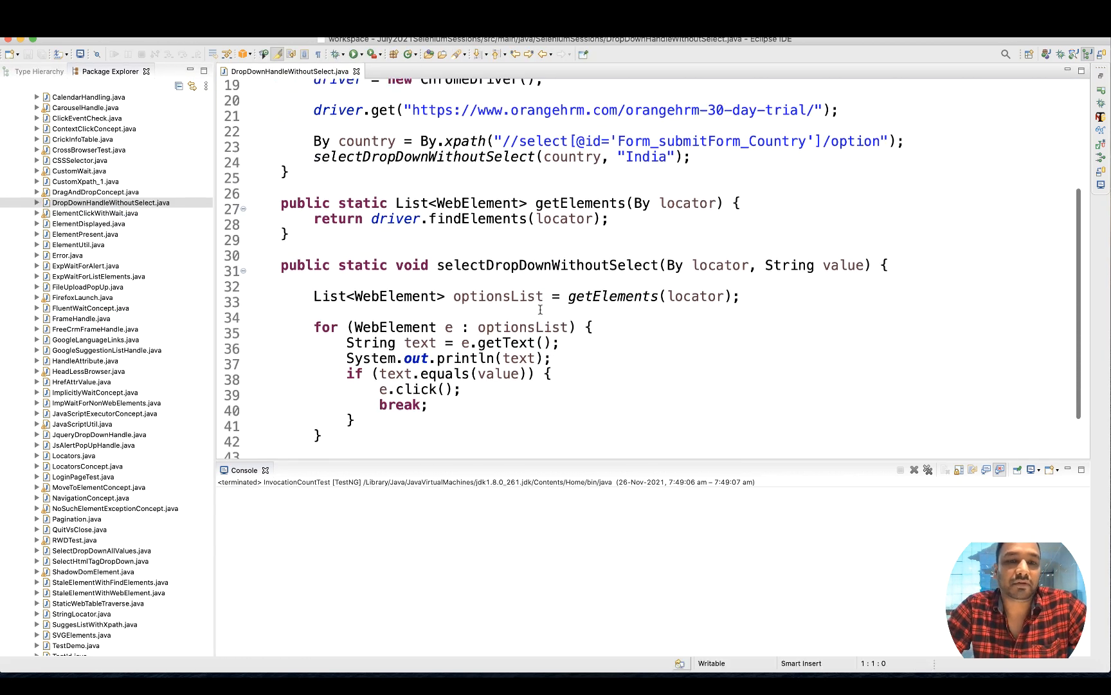
pyautogui.scroll(-3)
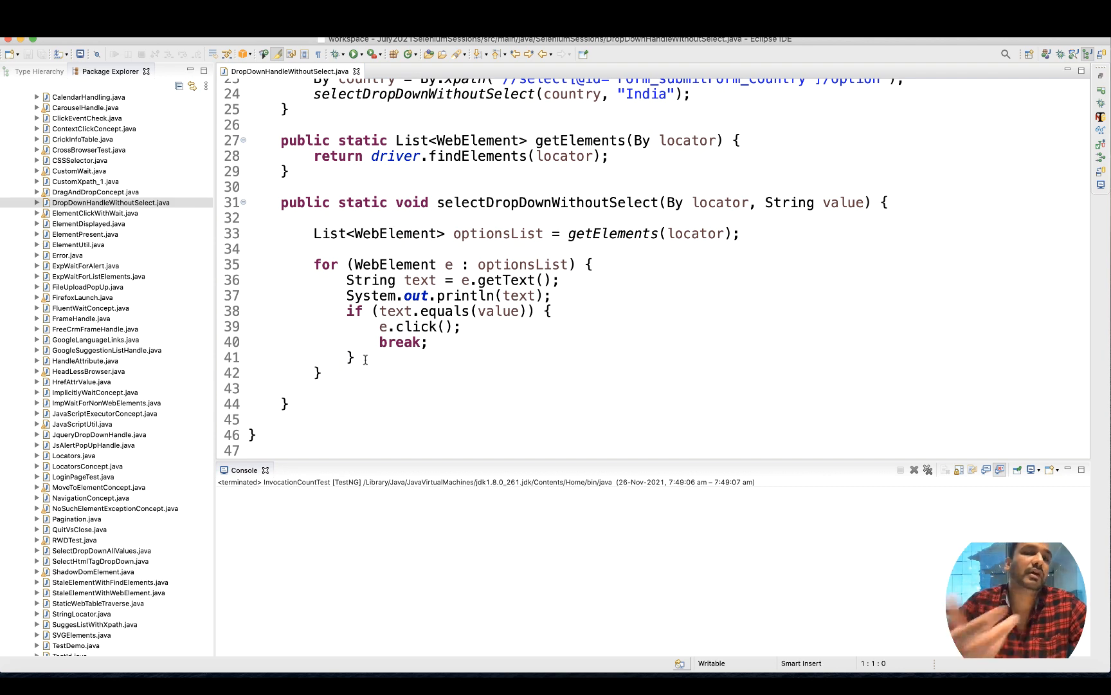
pyautogui.scroll(3)
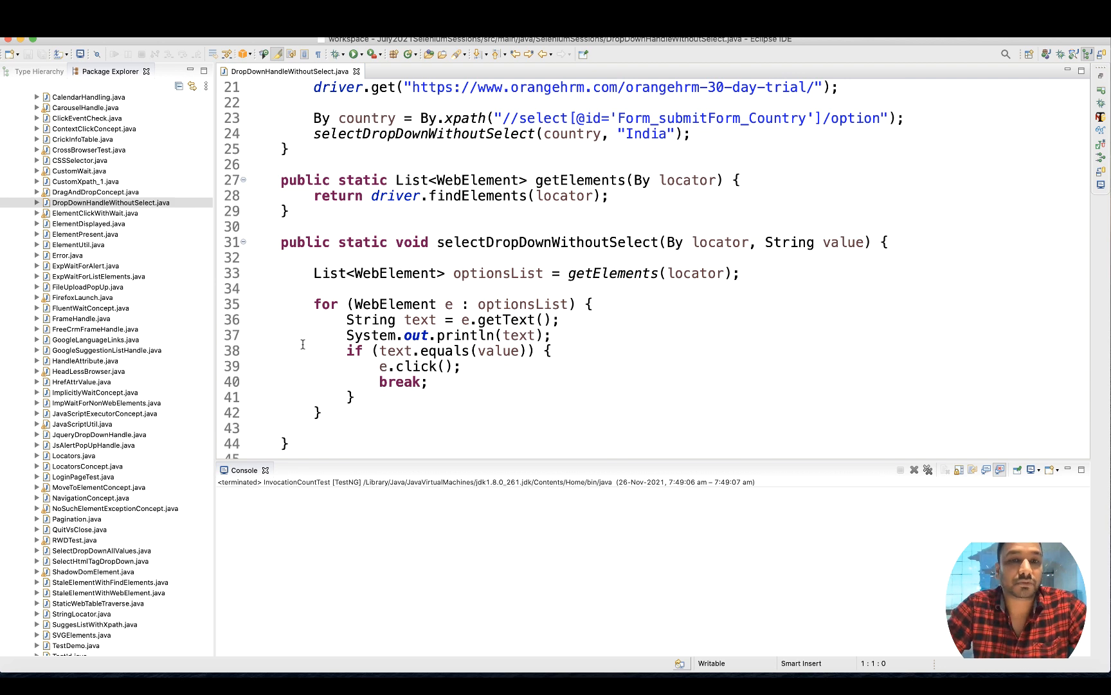
pyautogui.scroll(3)
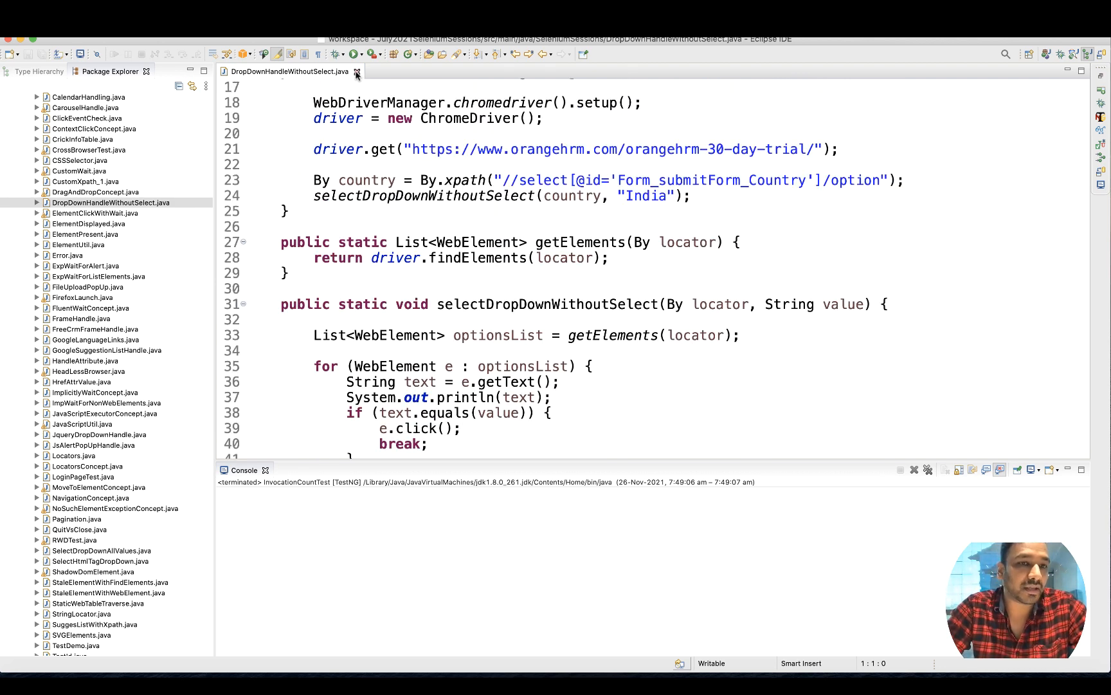
pyautogui.click(357, 72)
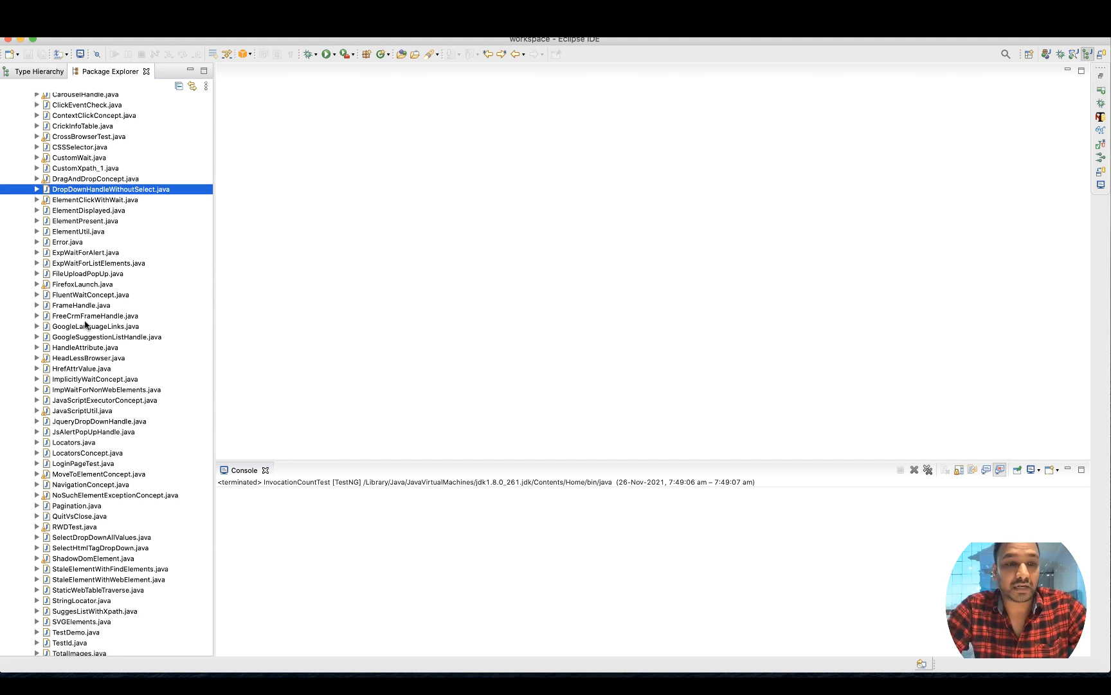
# Scroll the Package Explorer up to reveal the workspace's full project list
pyautogui.scroll(3)
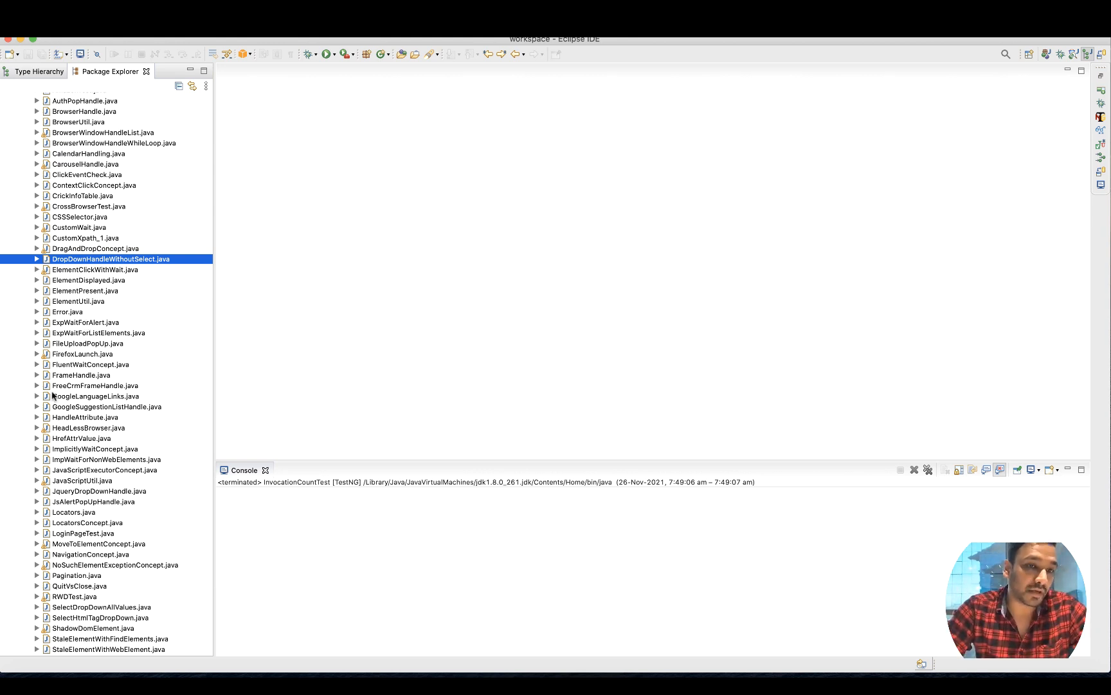
pyautogui.moveTo(111, 285)
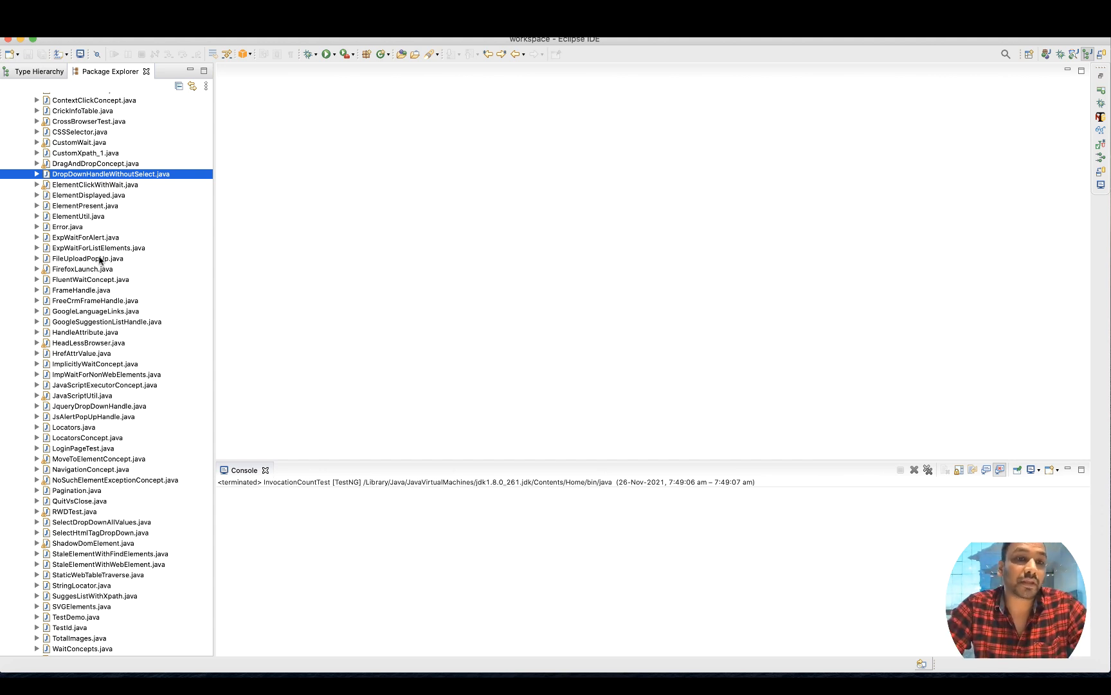
pyautogui.moveTo(83, 353)
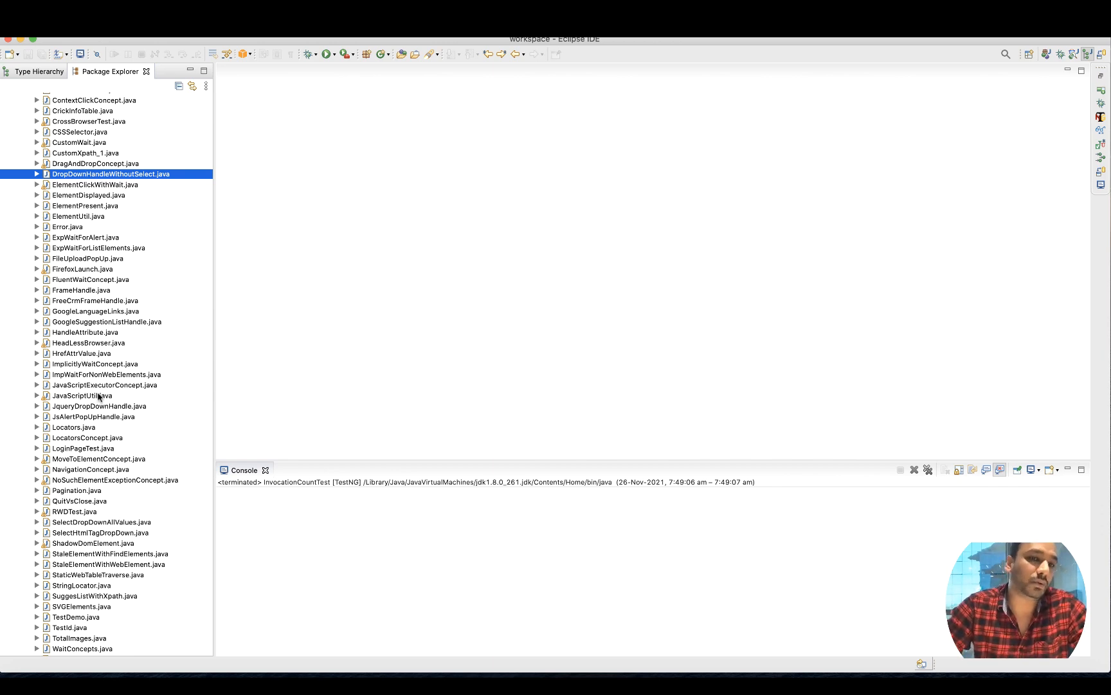
pyautogui.scroll(3)
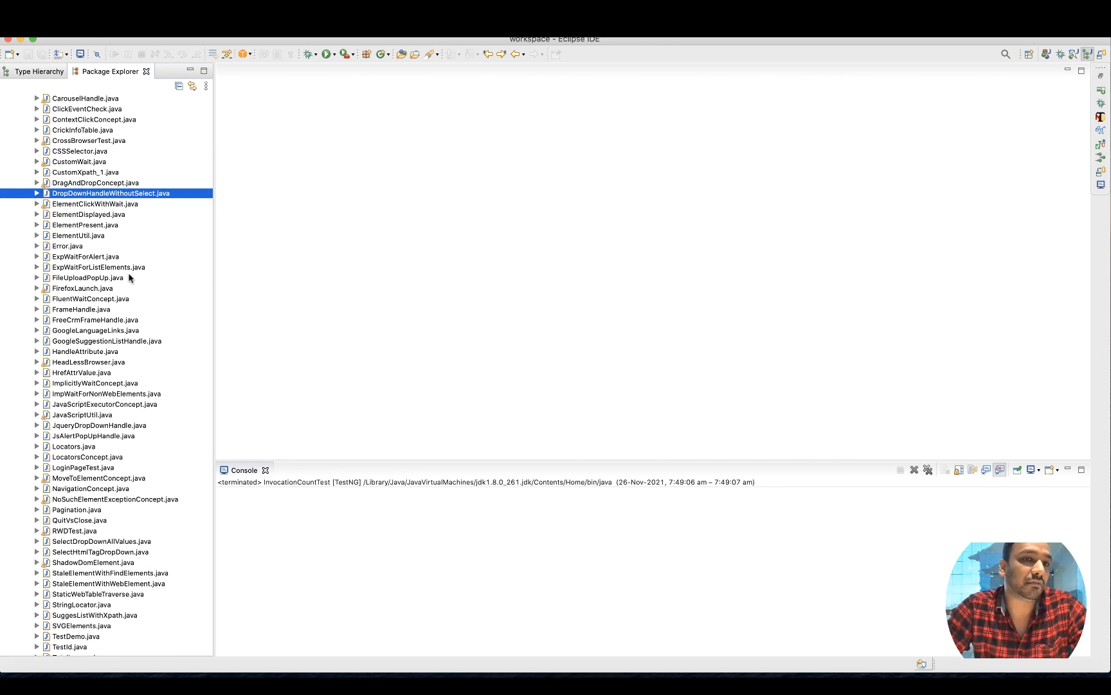
pyautogui.scroll(3)
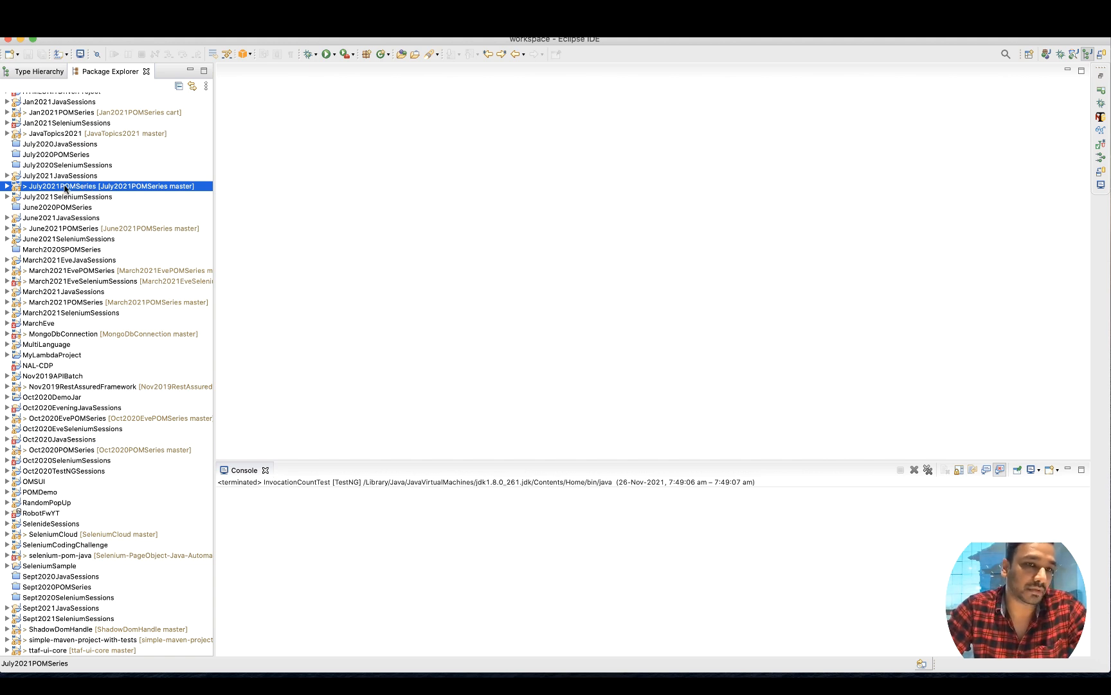
pyautogui.click(62, 217)
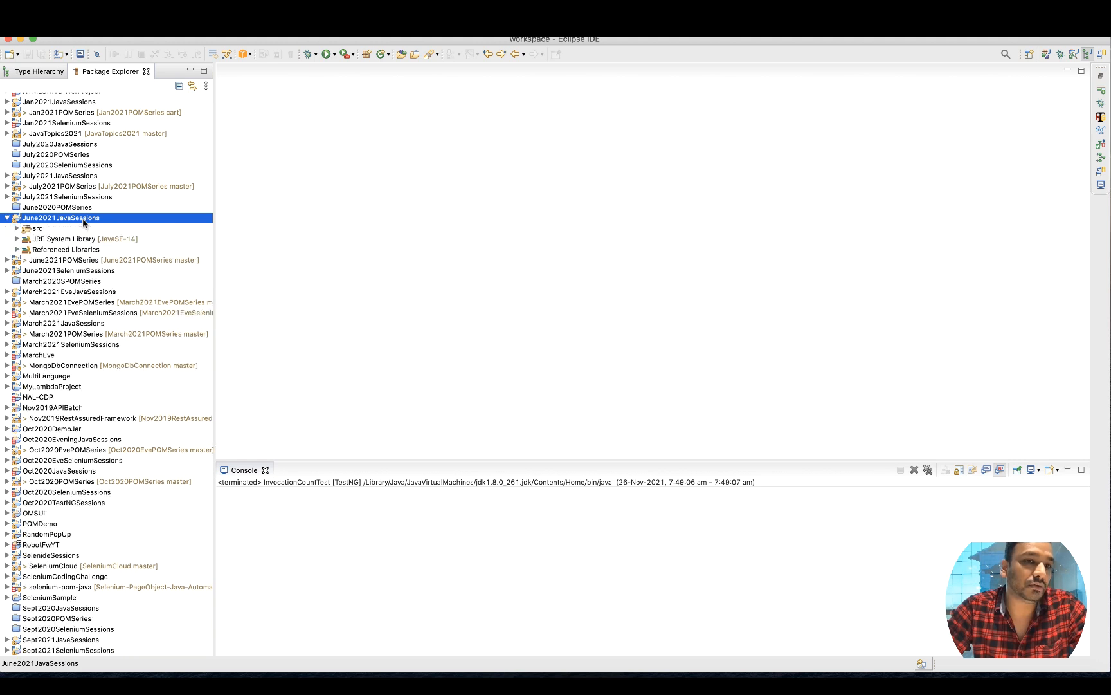
pyautogui.click(17, 228)
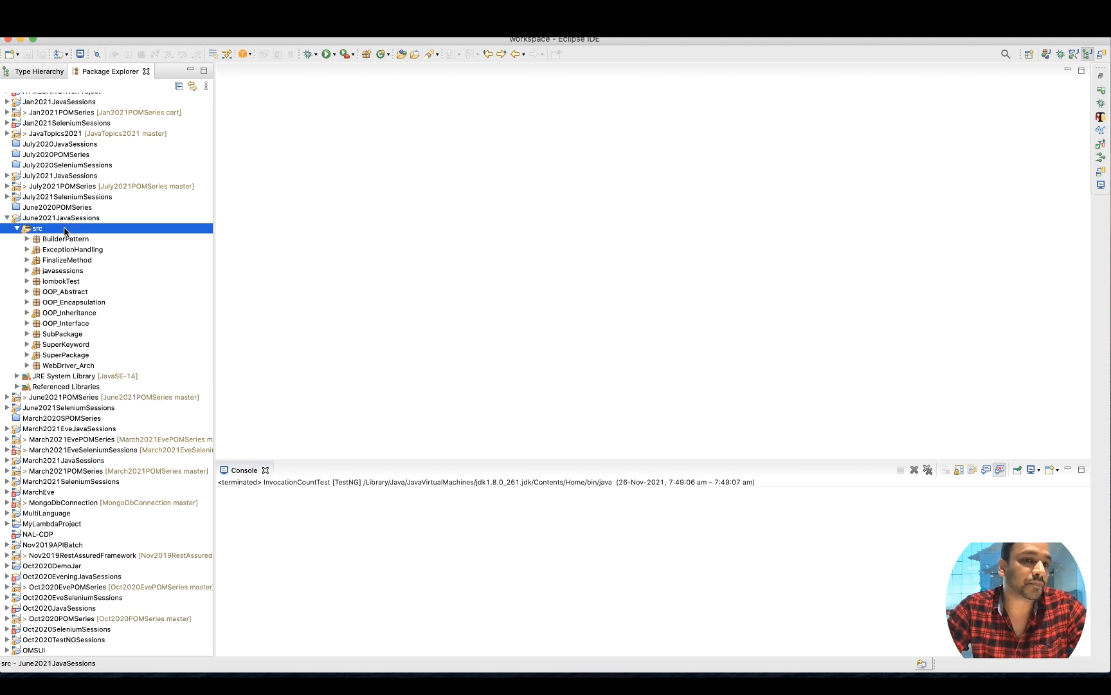
pyautogui.click(67, 260)
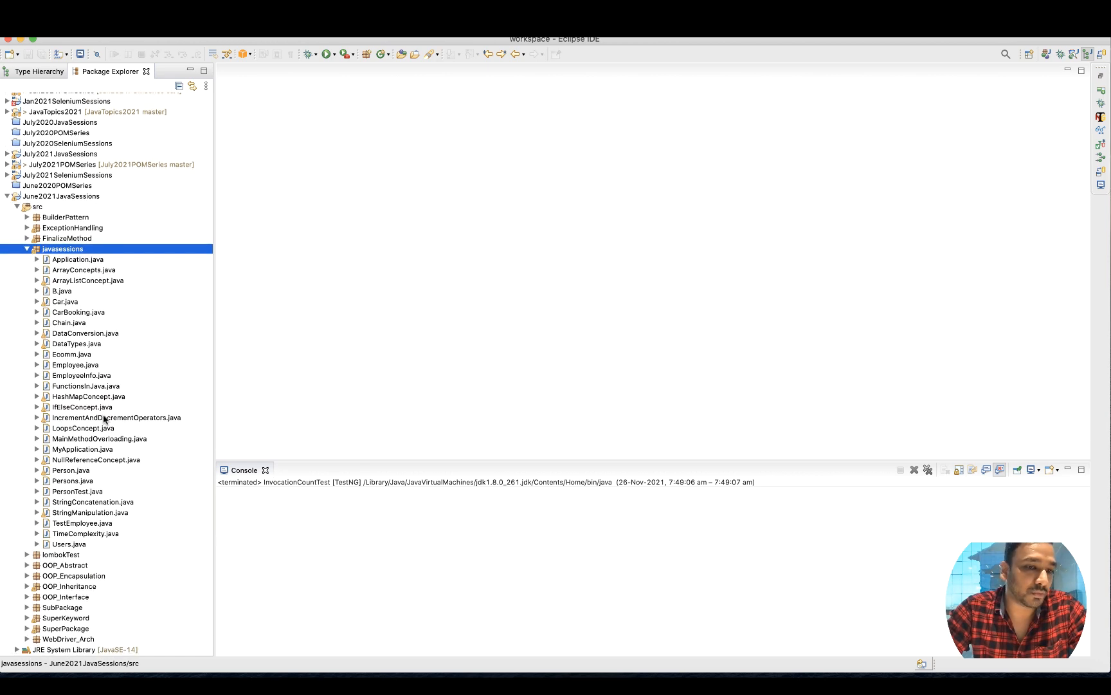
pyautogui.click(65, 550)
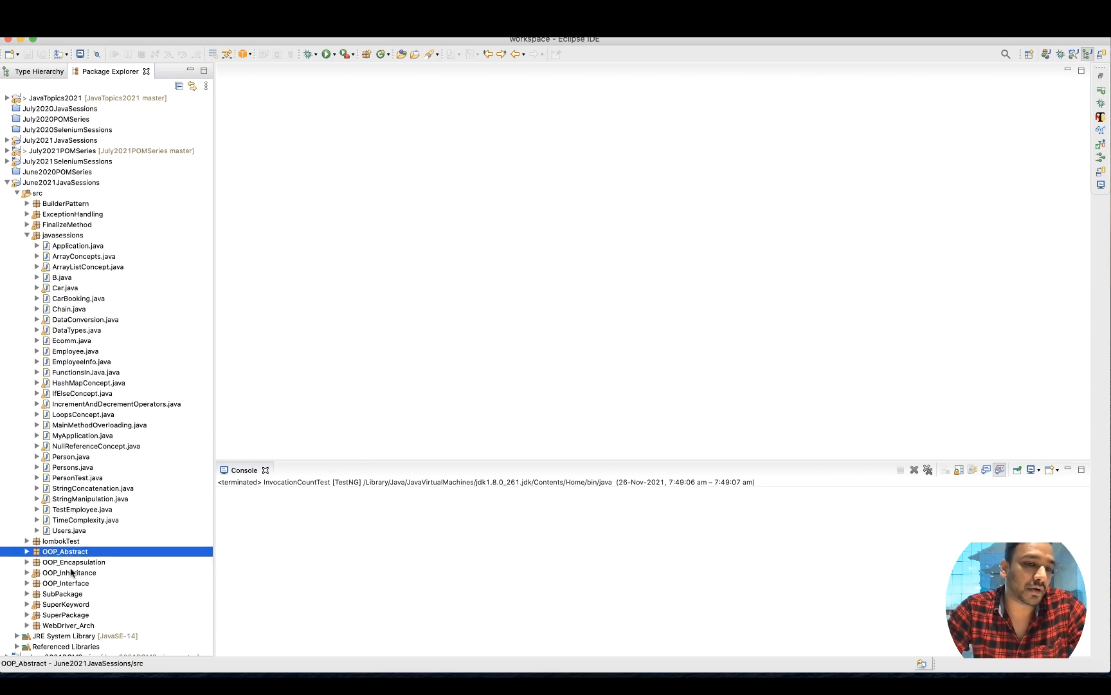
pyautogui.click(65, 537)
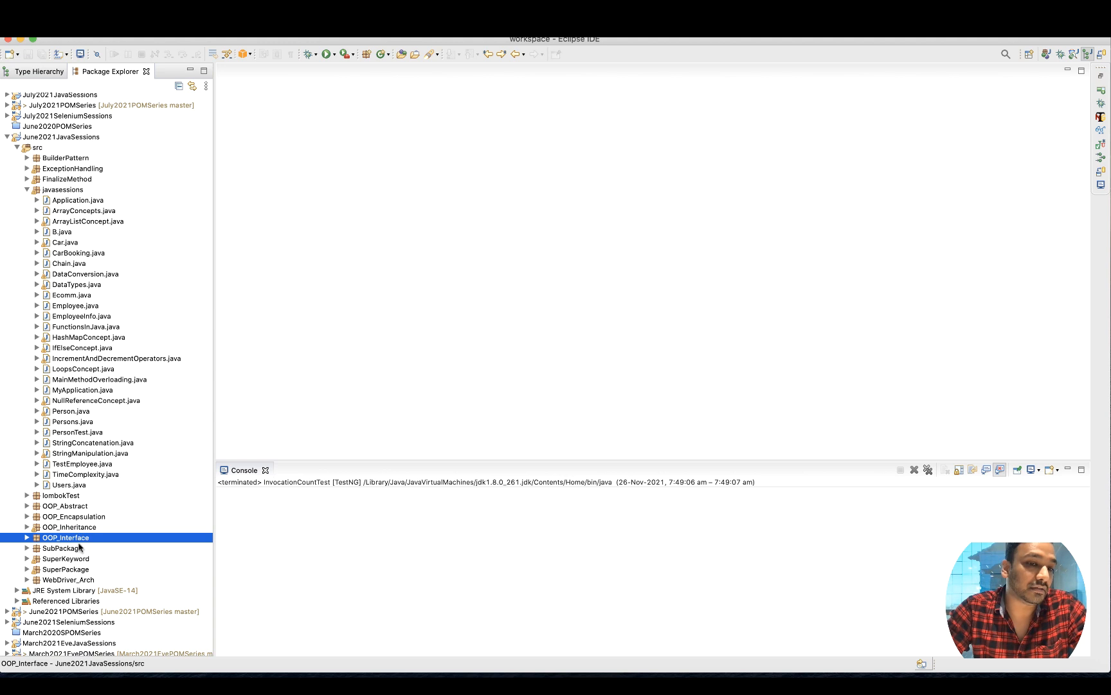
pyautogui.click(67, 559)
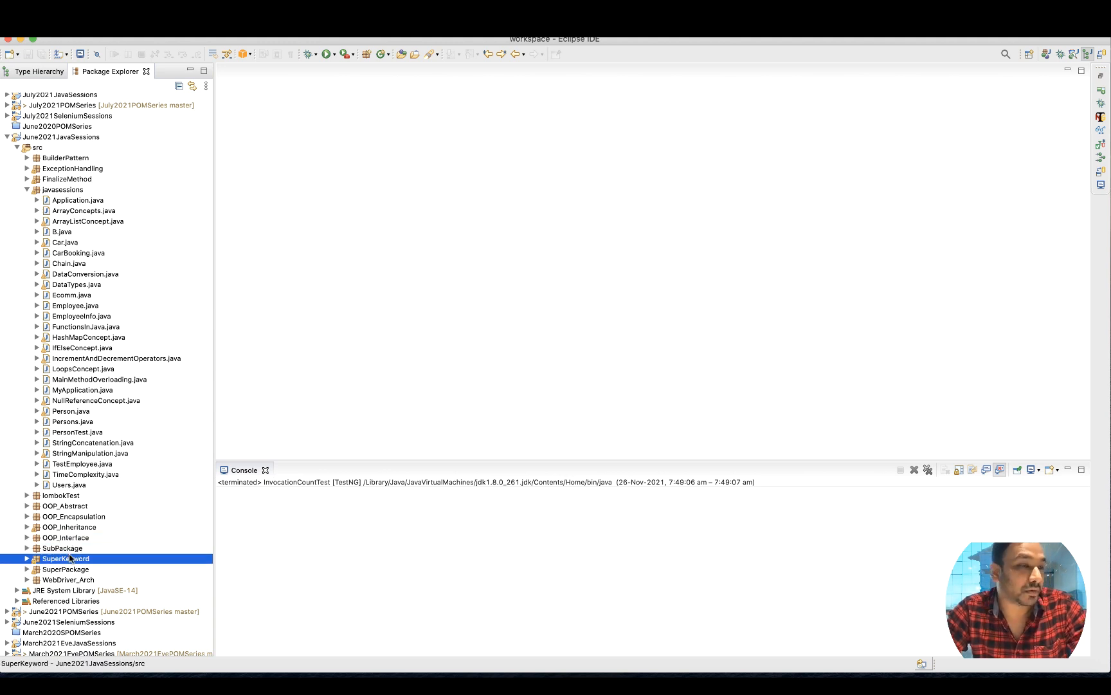
pyautogui.click(26, 189)
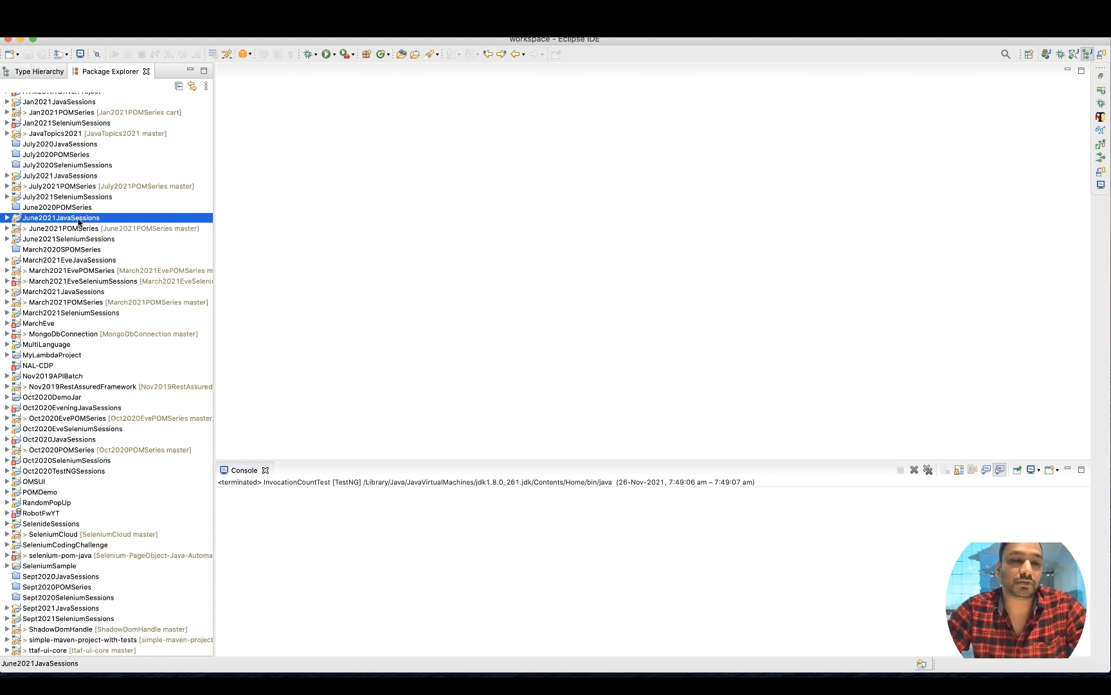
pyautogui.click(56, 206)
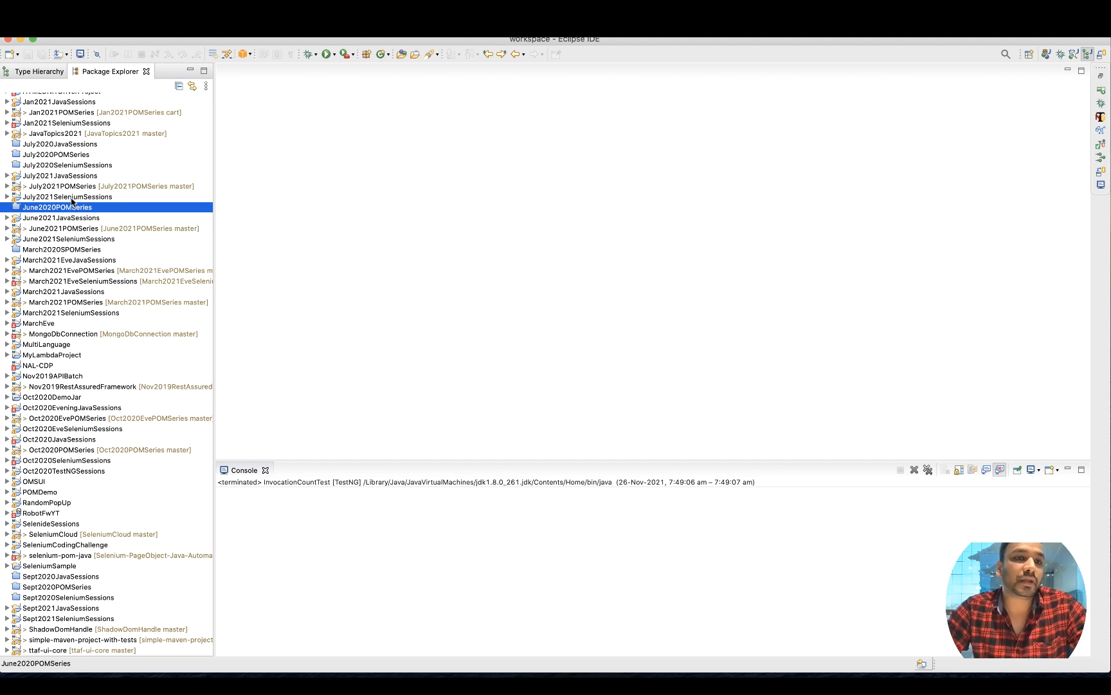
pyautogui.click(68, 196)
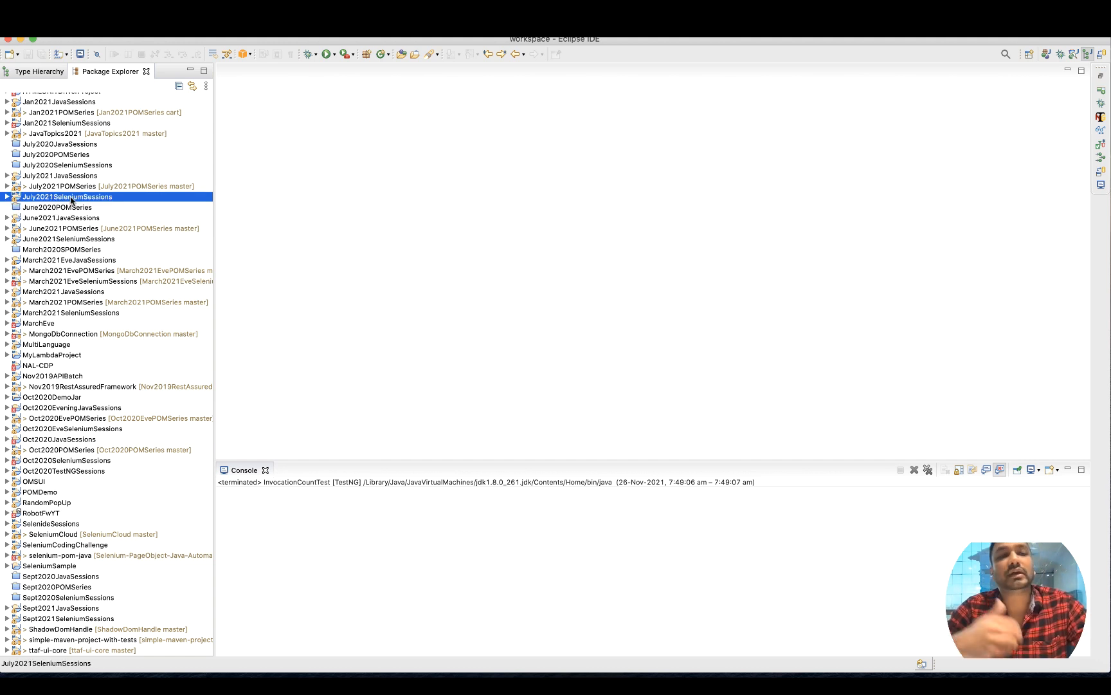